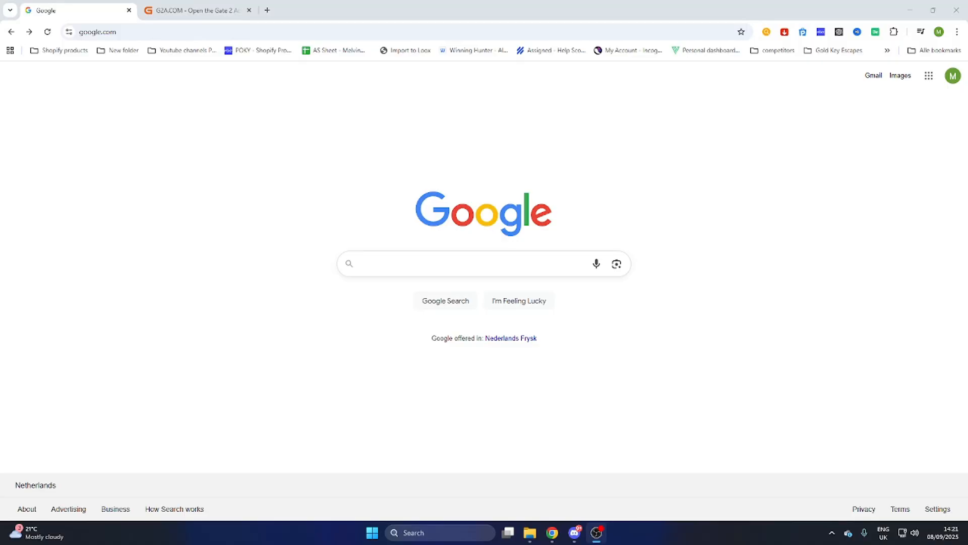
mouse_move(894, 252)
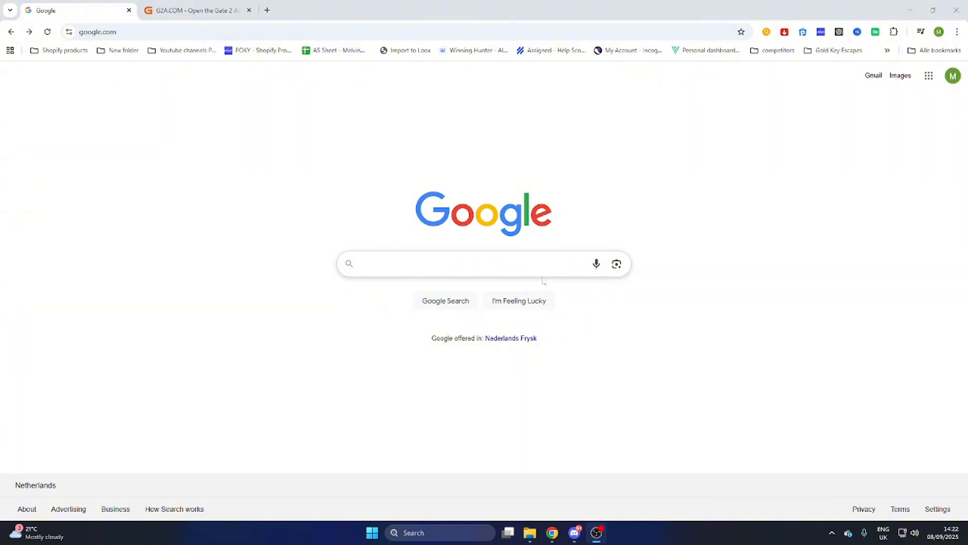
mouse_move(542, 282)
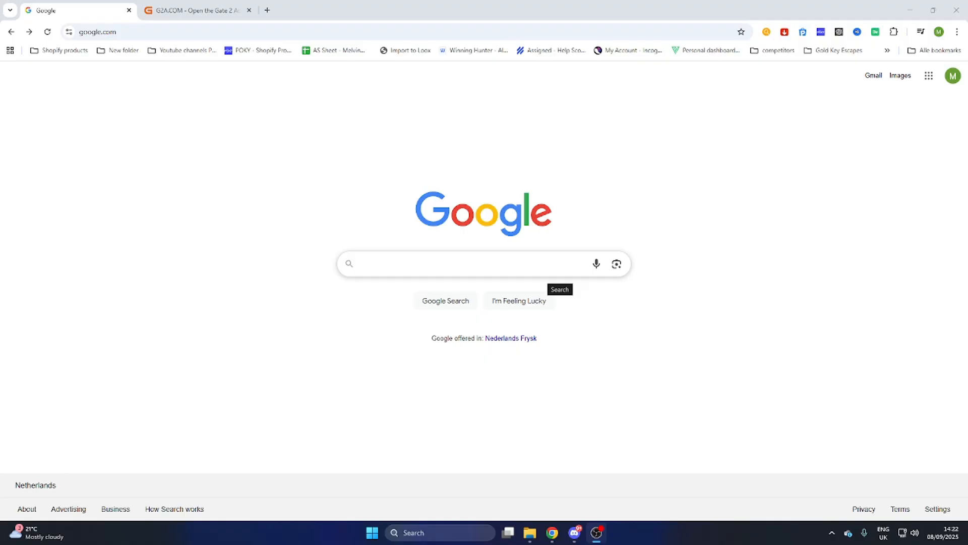
Step: Search Google for 'steam' and open the 'Welcome to Steam' store result
text(ste)
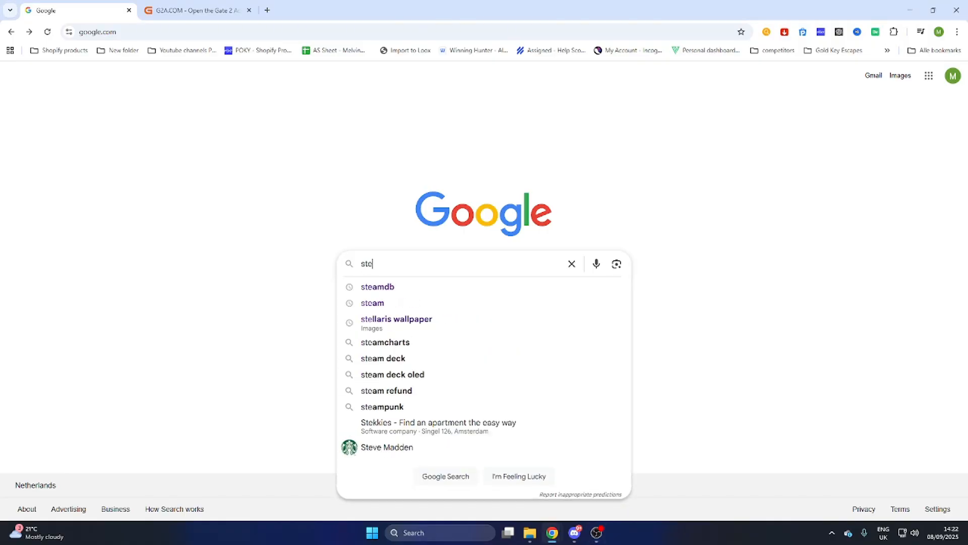
click(372, 303)
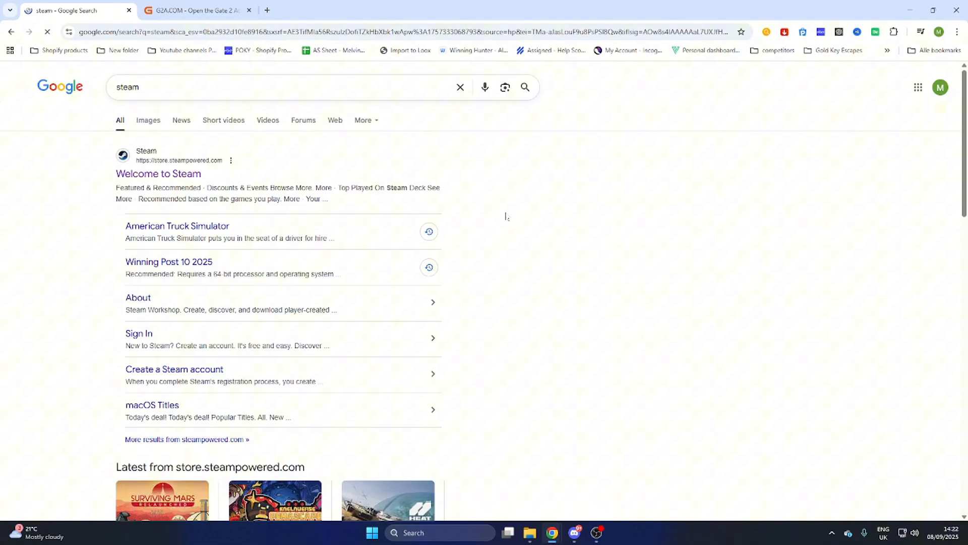
click(158, 174)
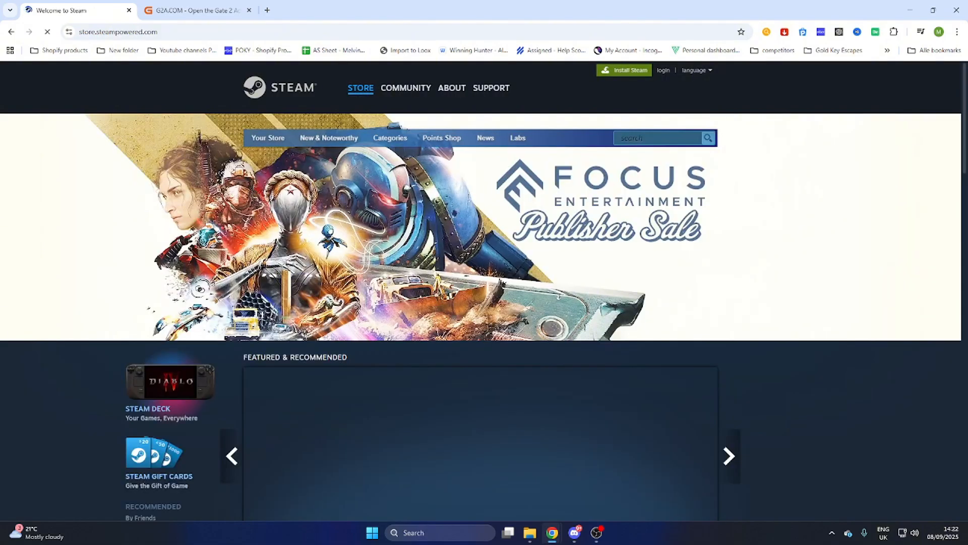
Step: Search the Steam store for 'peak', open PEAK, and scroll to its 7,49€ Buy box
text(e)
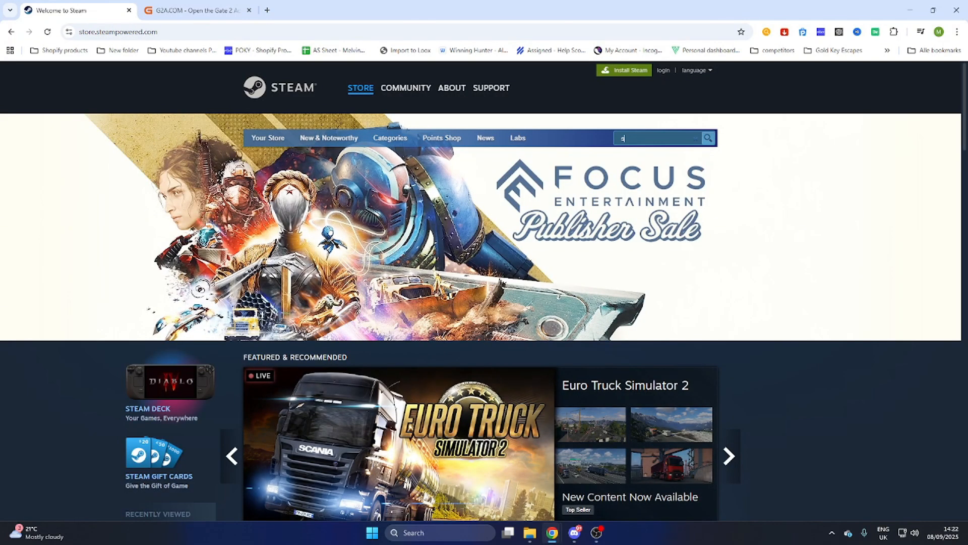
text(peak)
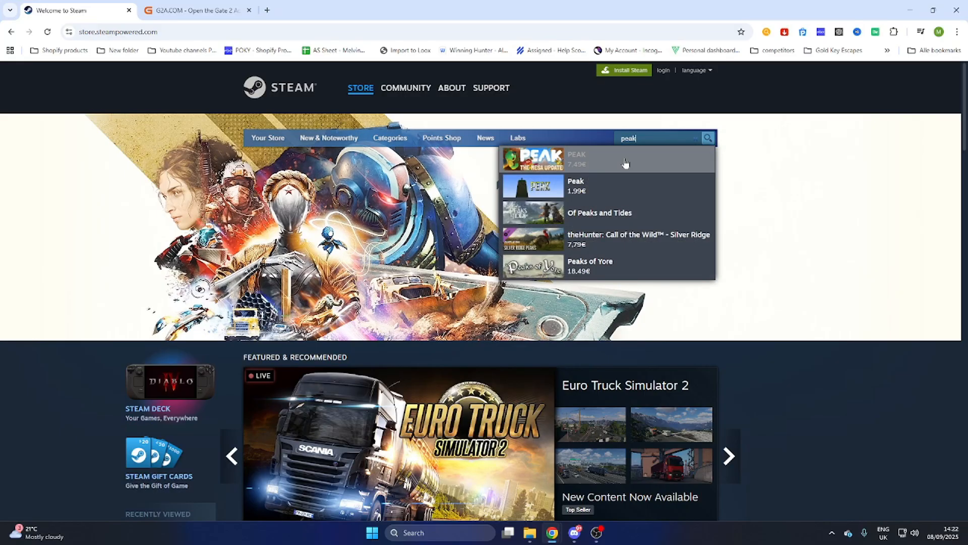
click(576, 158)
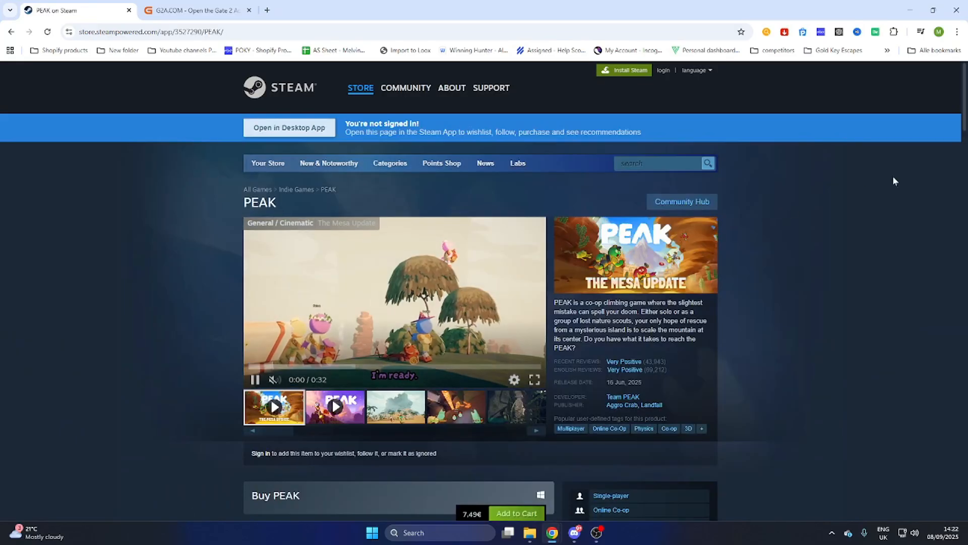
scroll(down, 3)
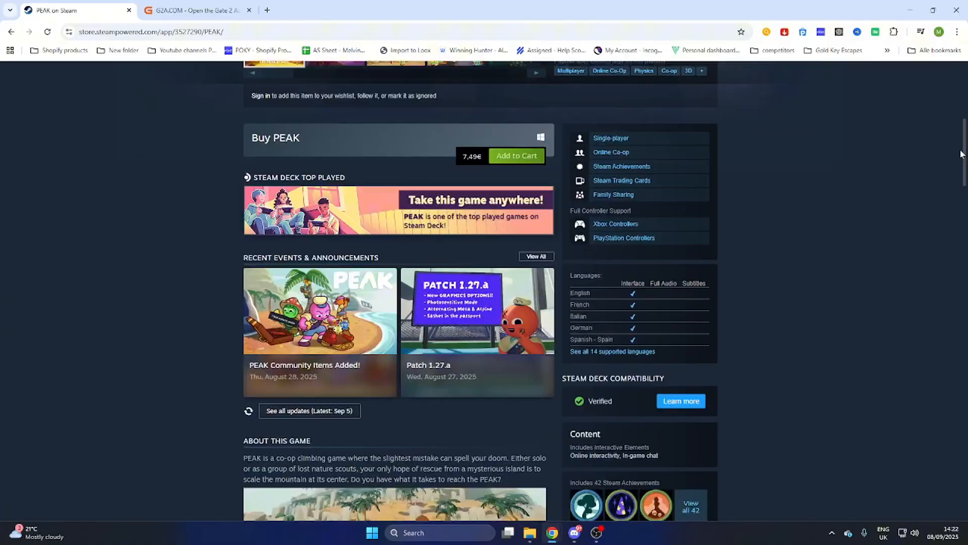
scroll(down, 3)
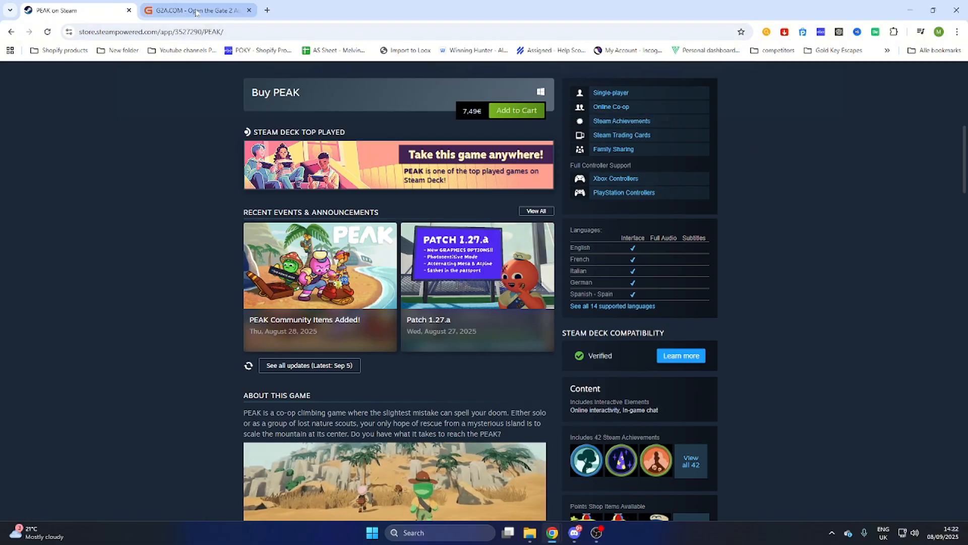
Step: On G2A, search 'Peak', filter to Games, and sort by Price - lowest first
click(197, 11)
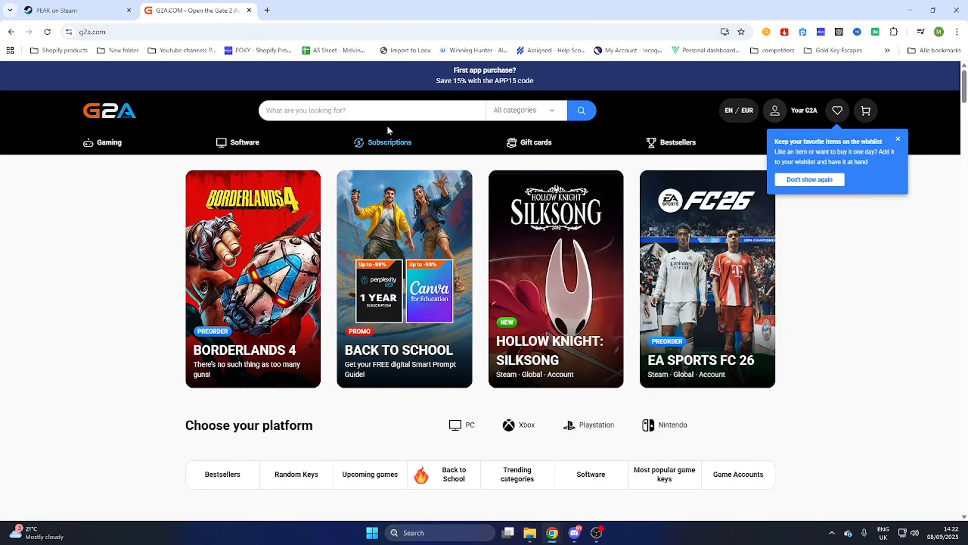
click(370, 110)
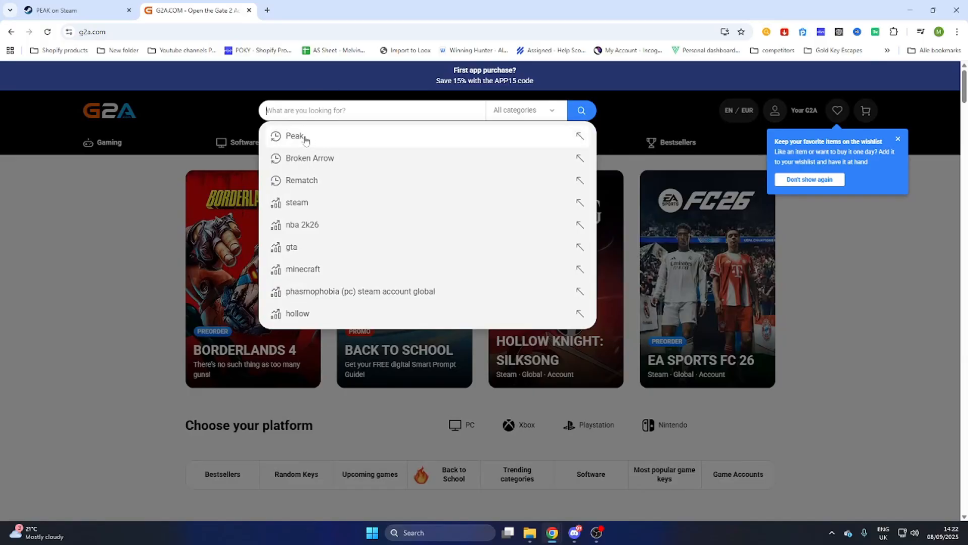
mouse_move(311, 138)
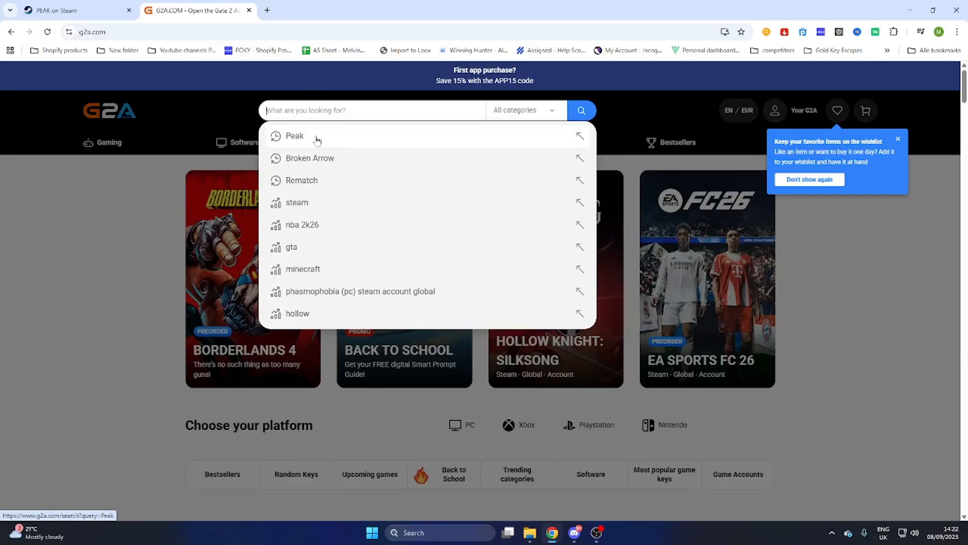
click(294, 135)
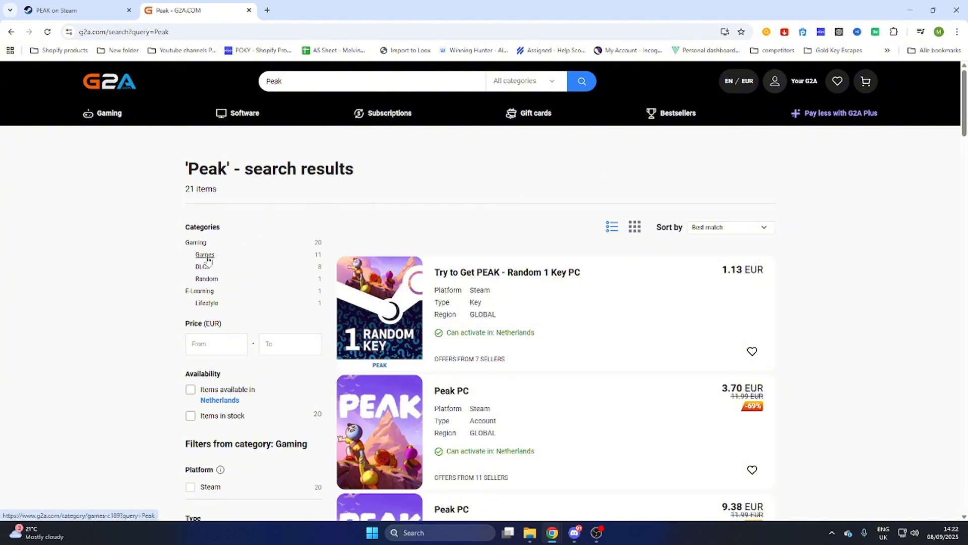
click(204, 254)
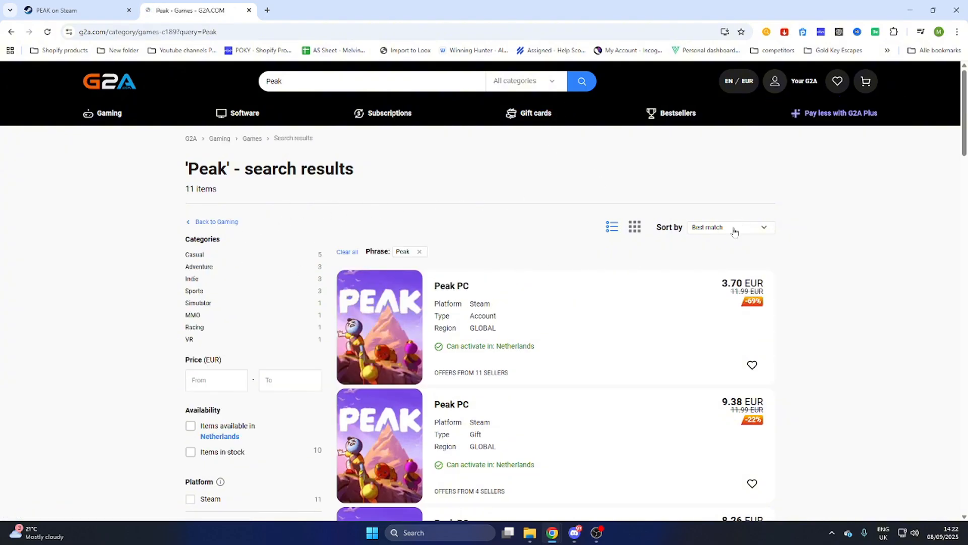
click(729, 228)
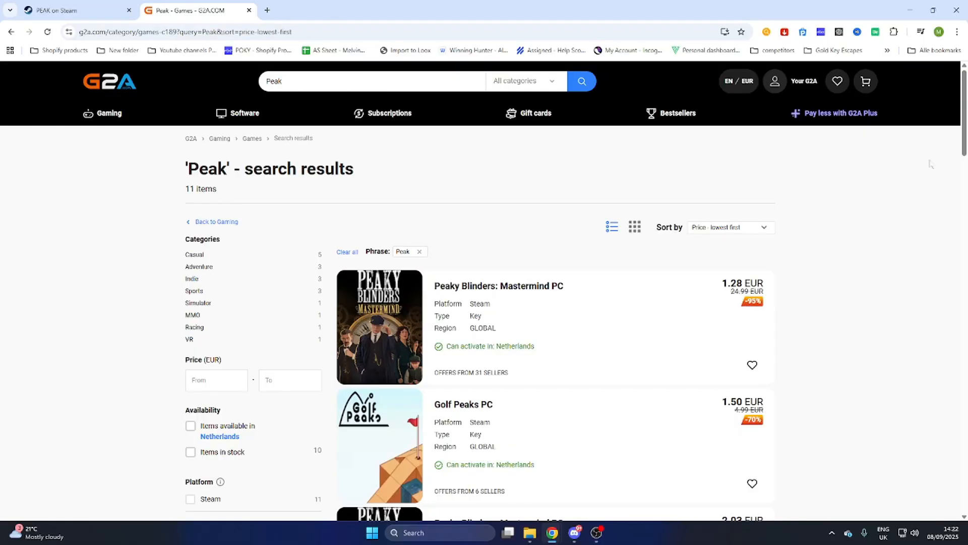
Step: Scroll the results to the Peak PC Steam Account GLOBAL listing at 3.70 EUR
scroll(down, 3)
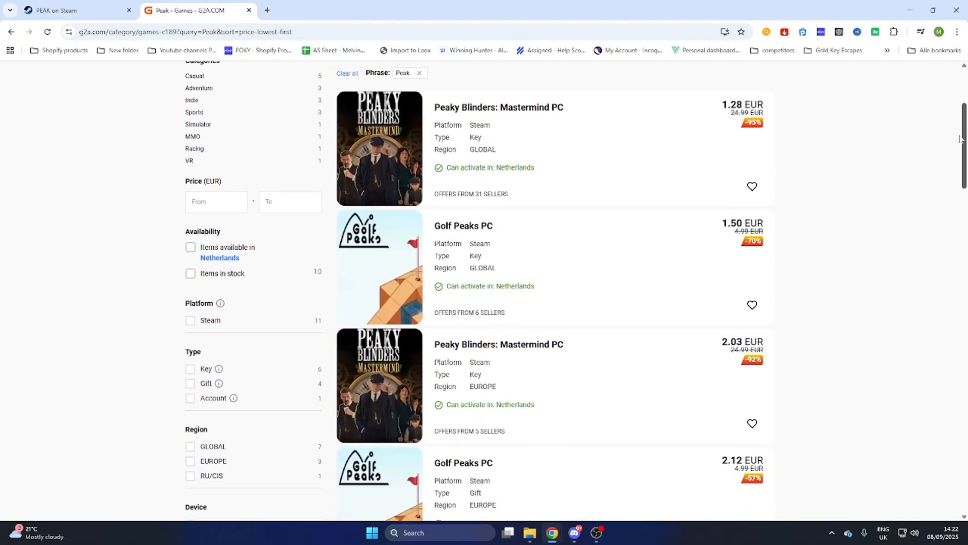
scroll(down, 3)
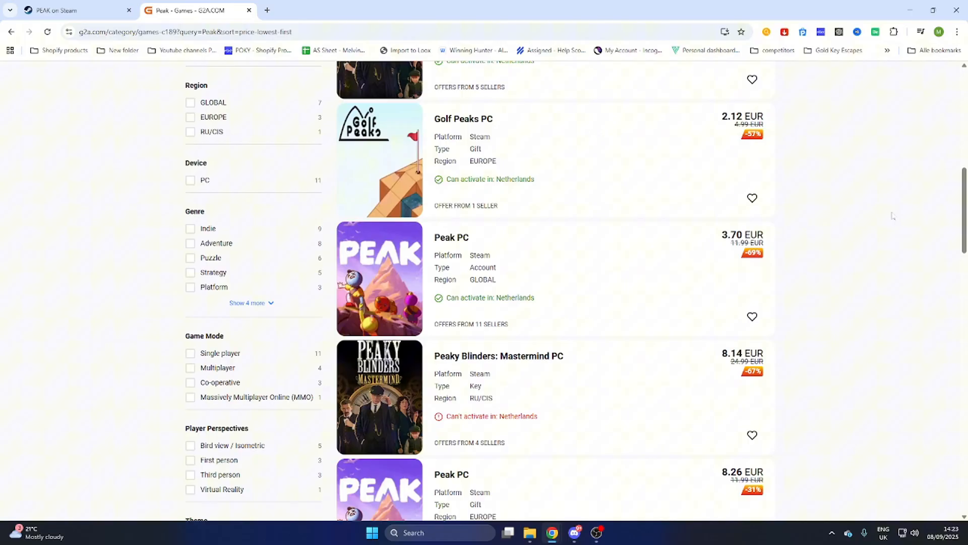
mouse_move(494, 227)
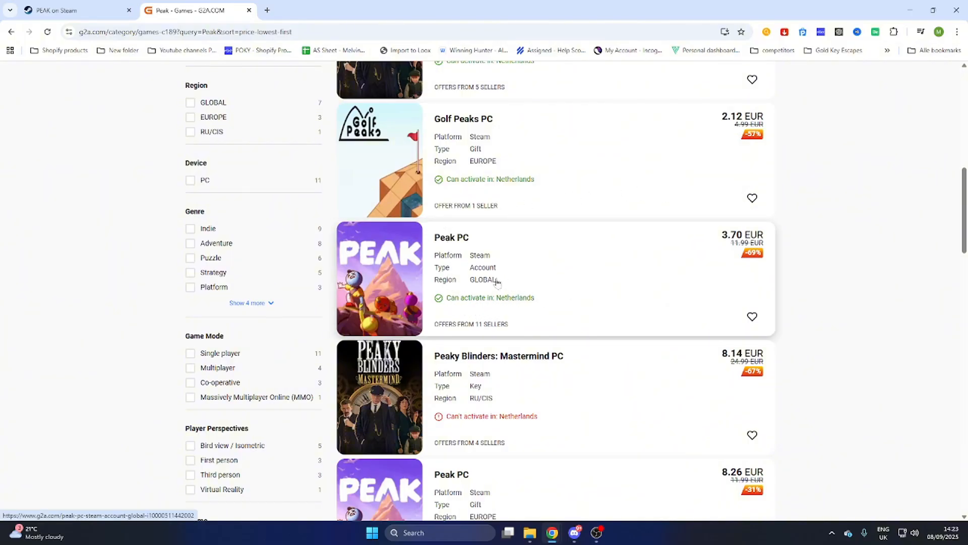
mouse_move(470, 321)
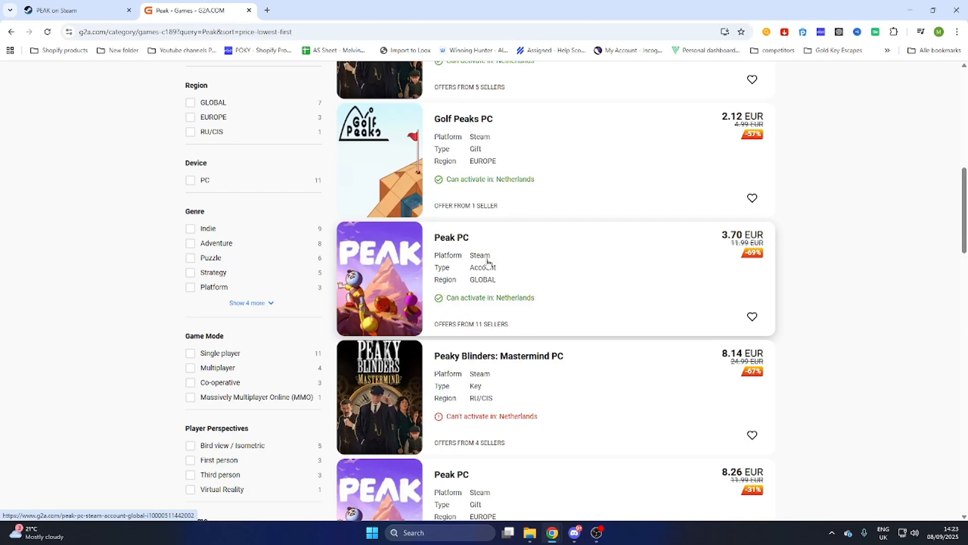
mouse_move(650, 266)
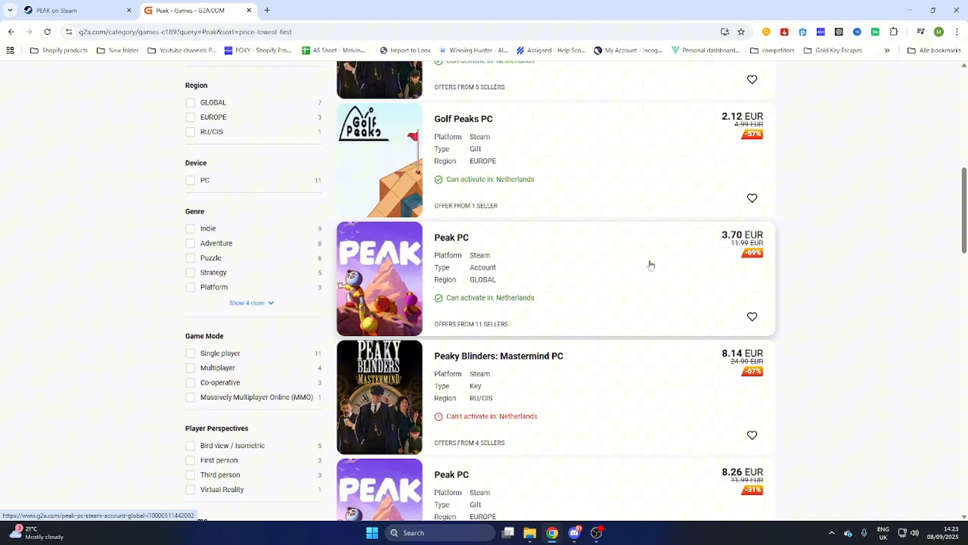
Step: Open the Peak PC Steam Account GLOBAL listing and review its €3.79 and €4.20 offers
click(451, 237)
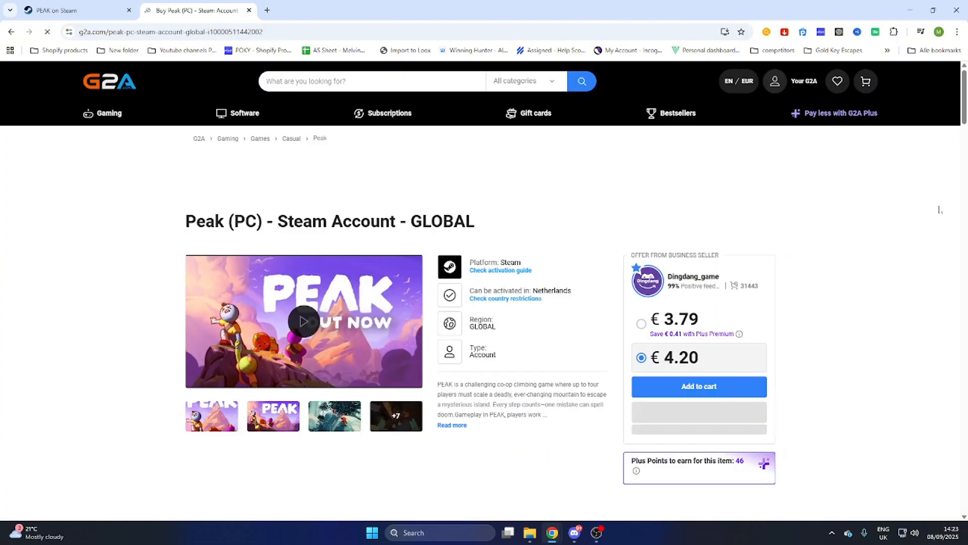
scroll(down, 3)
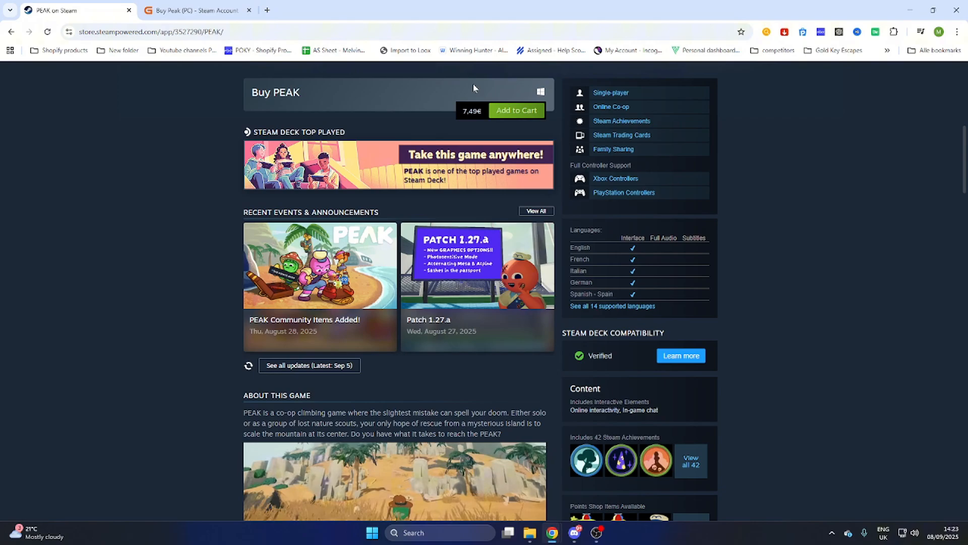
click(198, 10)
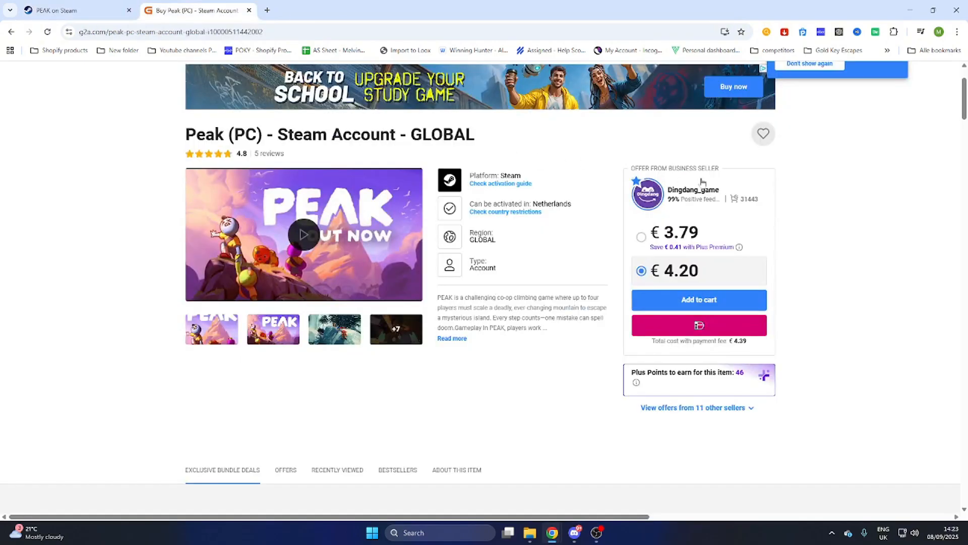
mouse_move(868, 226)
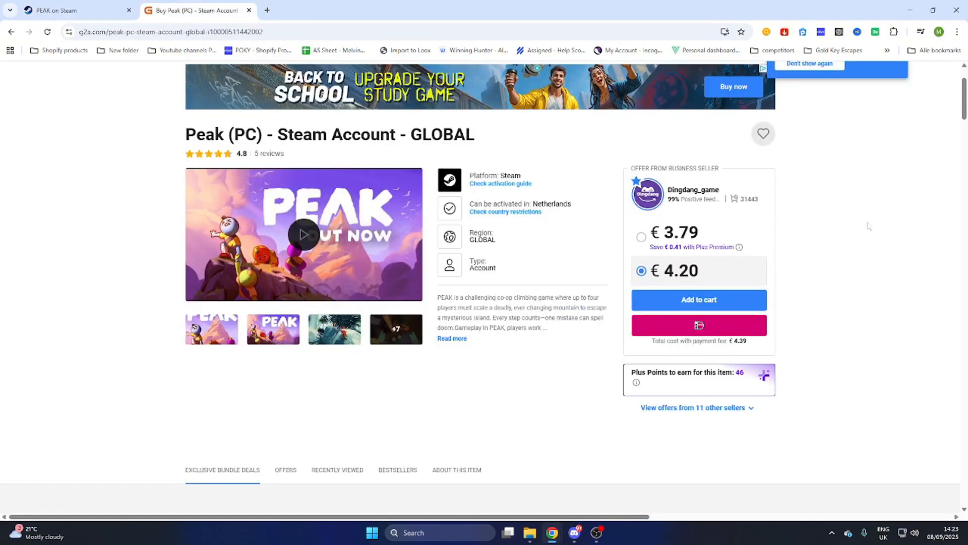